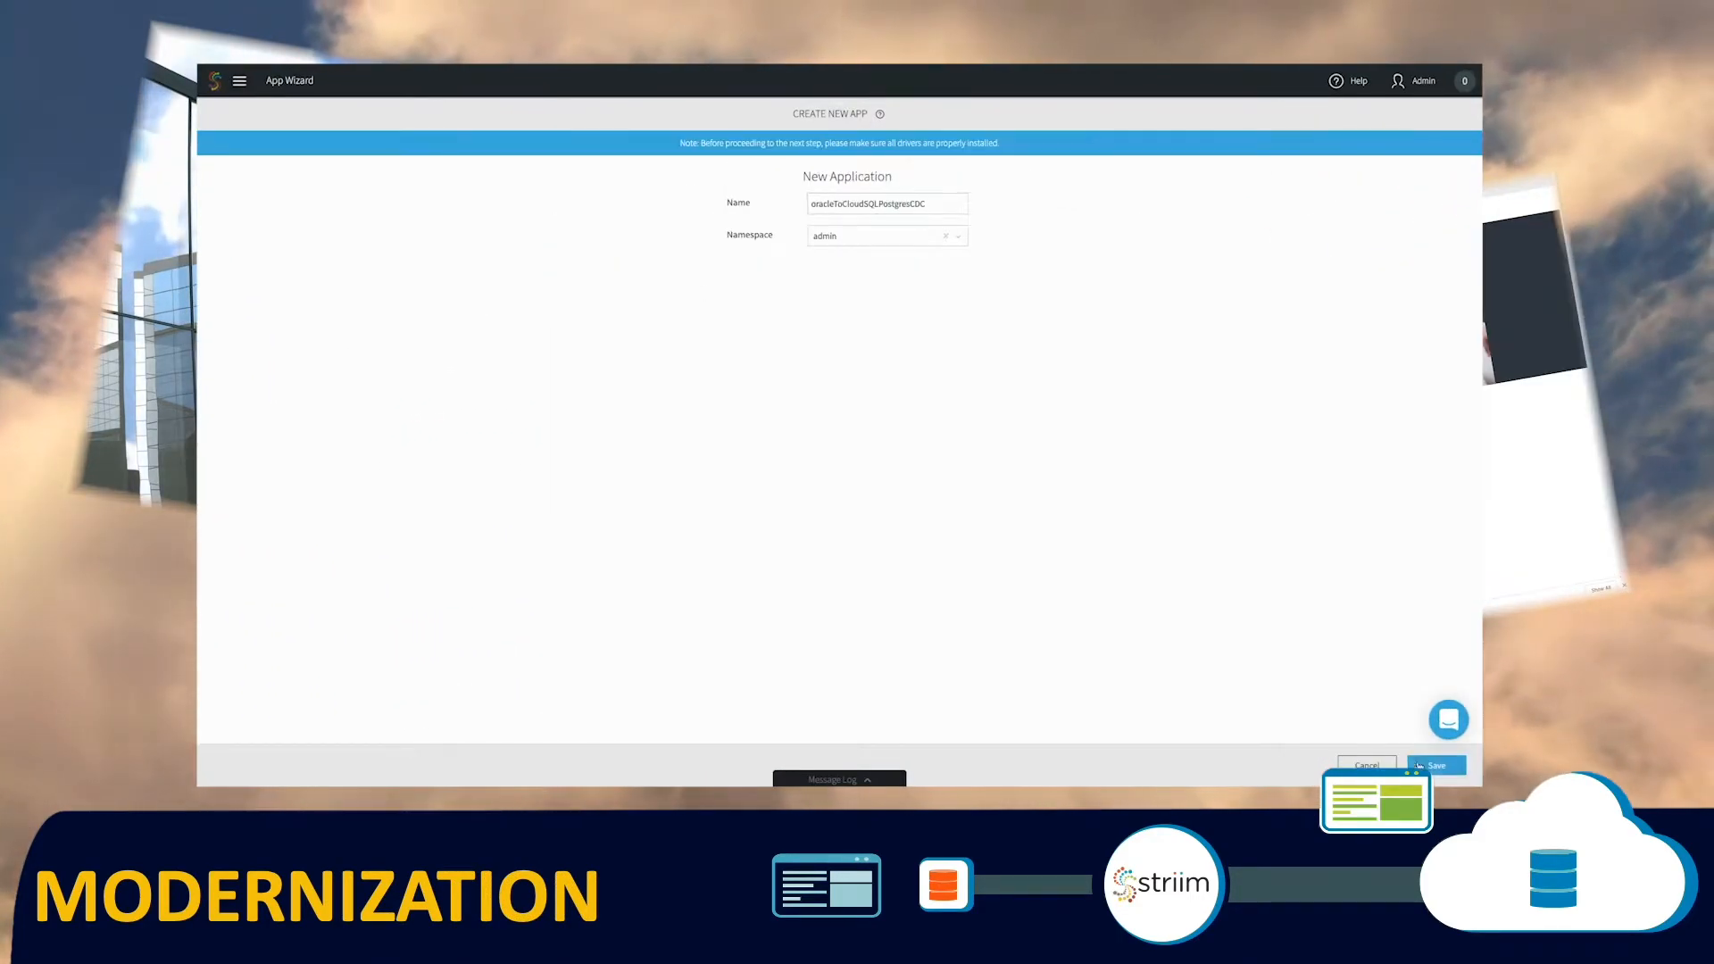
Save the new app oracleToCloudSQLPostgresCDC in the admin namespace
click(1433, 766)
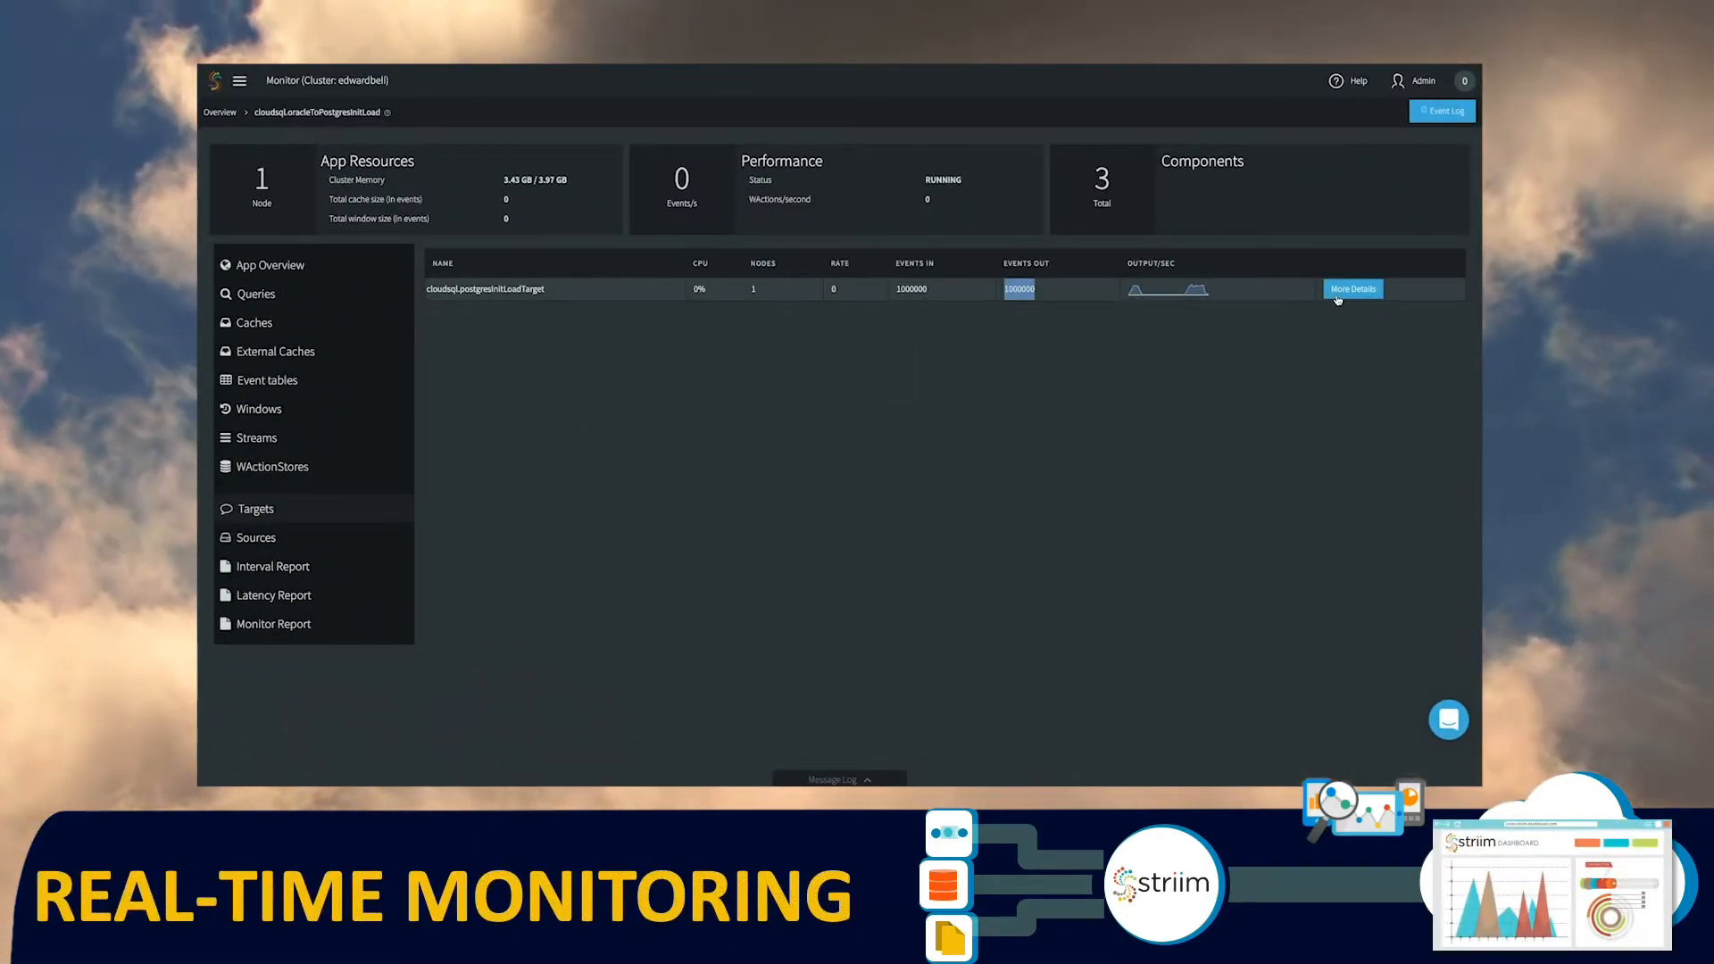
Show More Details metrics for the cloudsql.postgresInitLoadTarget target
click(1351, 289)
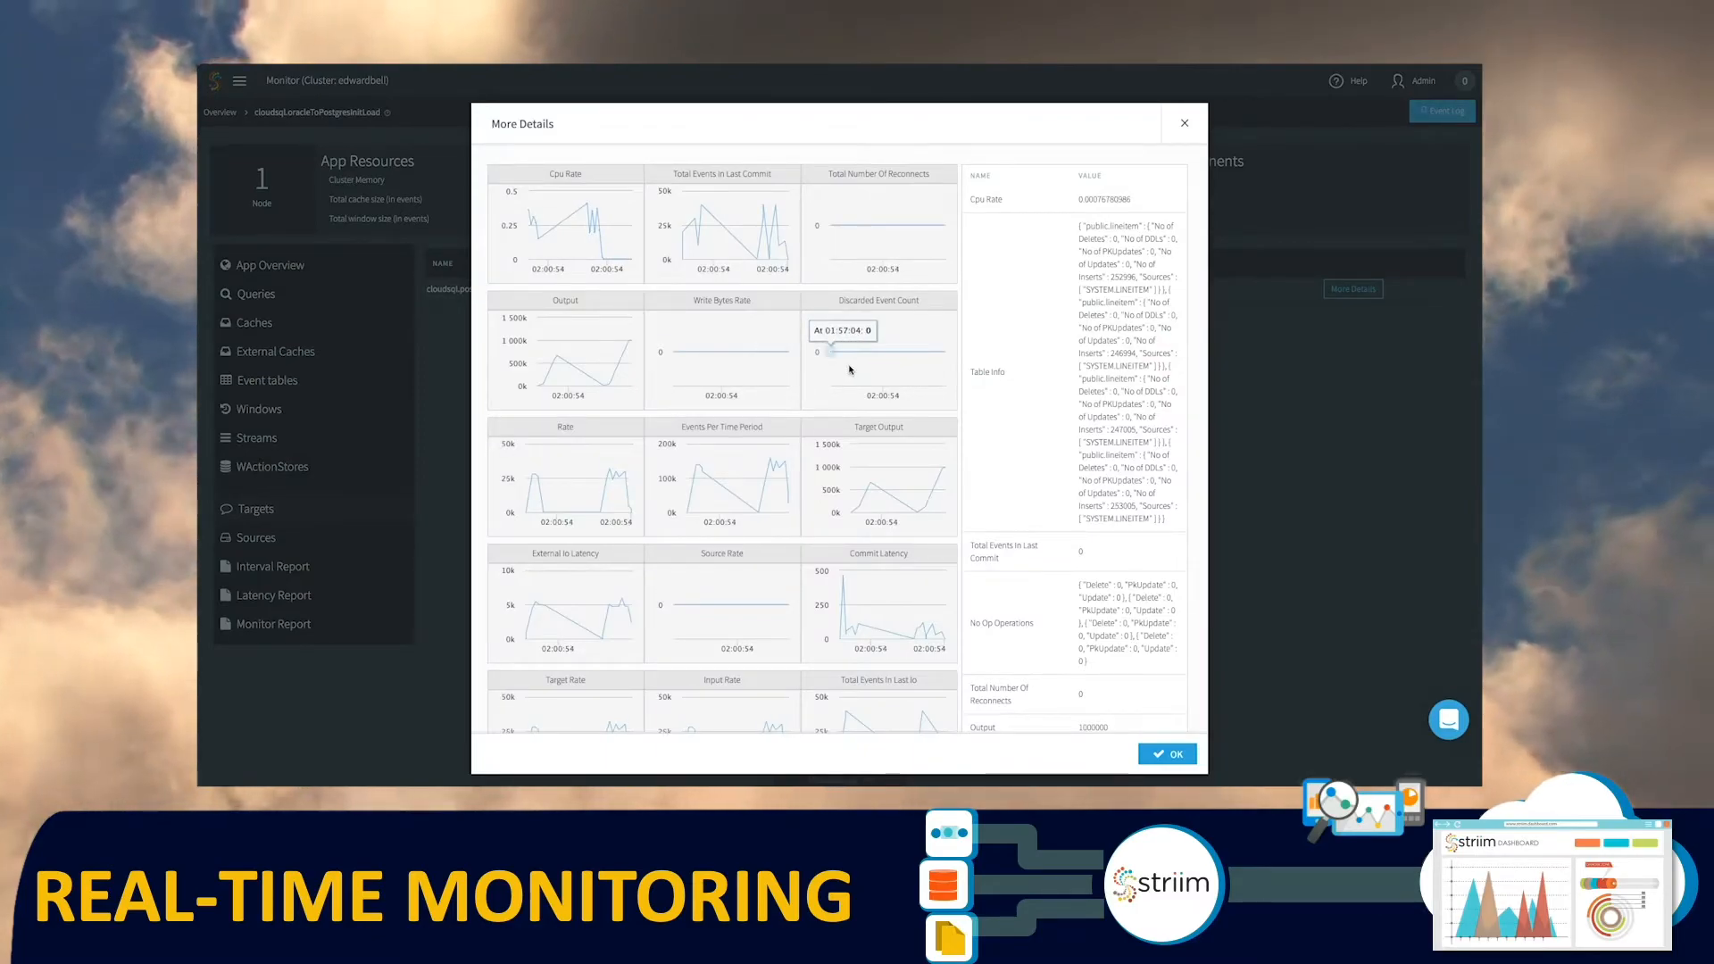